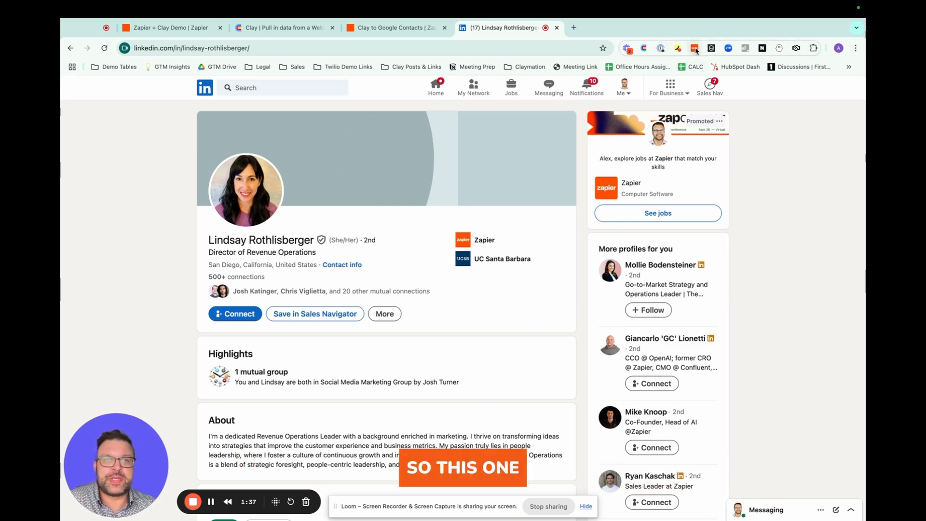
pyautogui.click(694, 47)
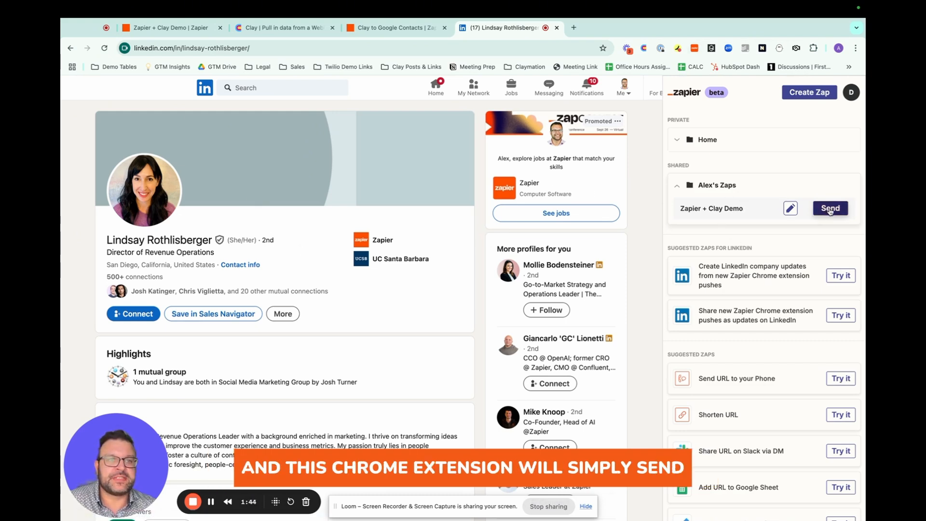
pyautogui.click(829, 208)
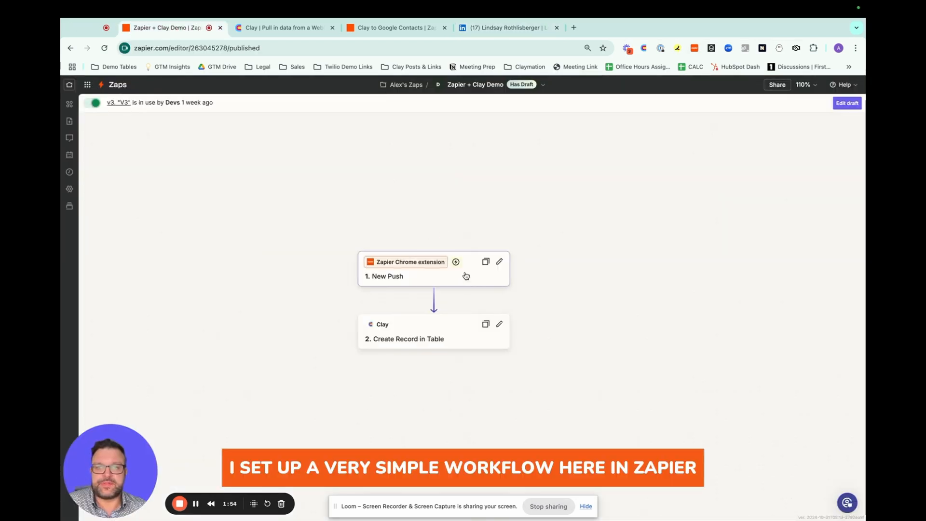
pyautogui.moveTo(456, 301)
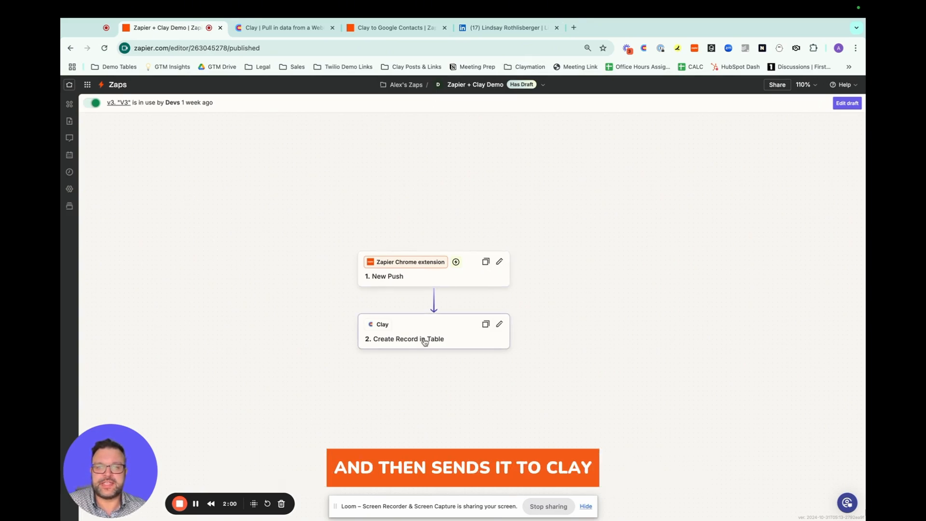
# - Switch from the Zap editor to the Clay table receiving the pushed records
pyautogui.click(283, 27)
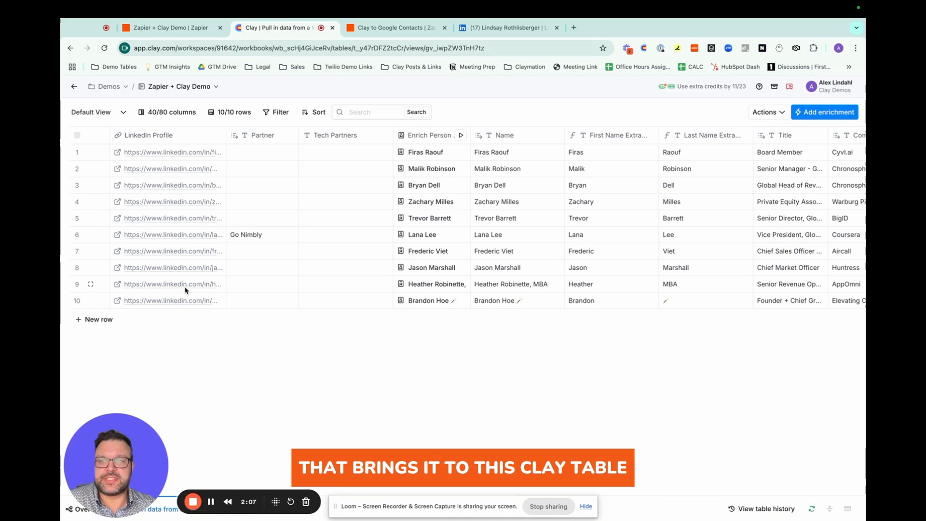
pyautogui.moveTo(442, 323)
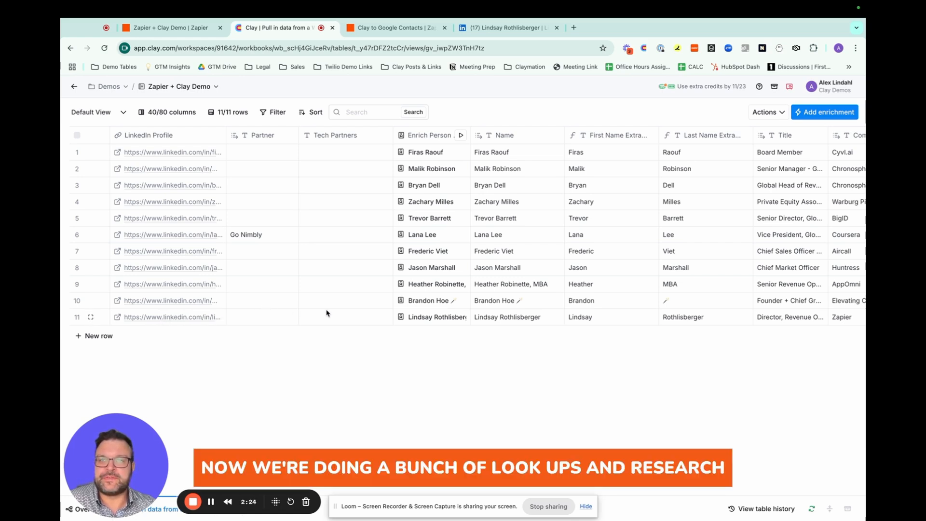
pyautogui.moveTo(290, 305)
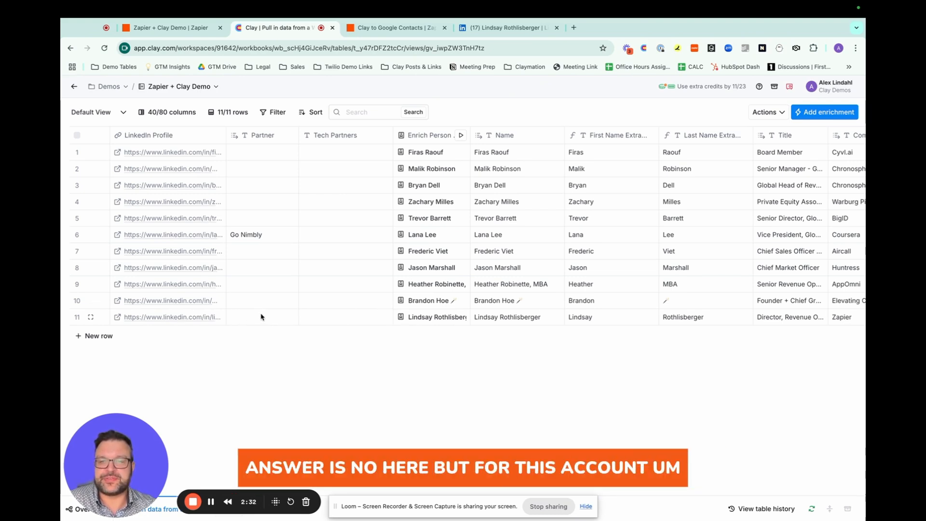
pyautogui.moveTo(242, 236)
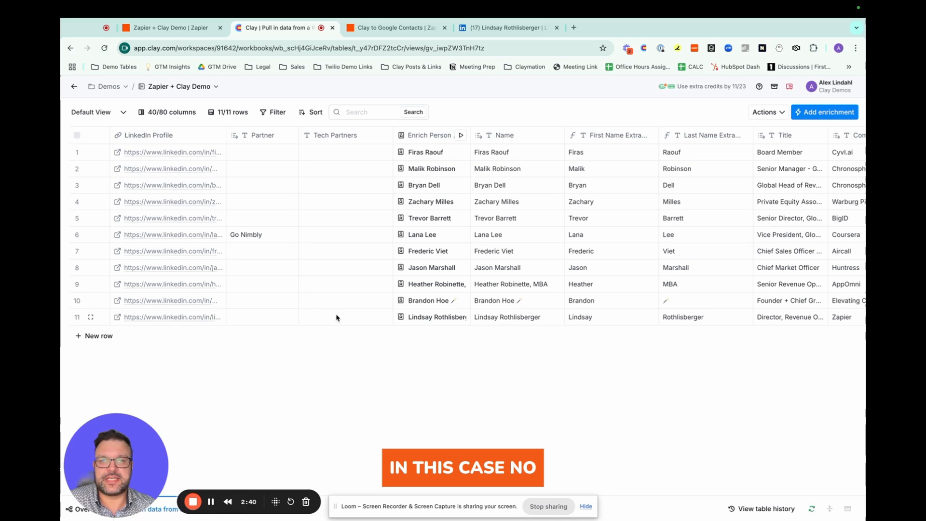
# - Scroll across row 11 to see the enriched name, title, company and domain columns
pyautogui.hscroll(3)
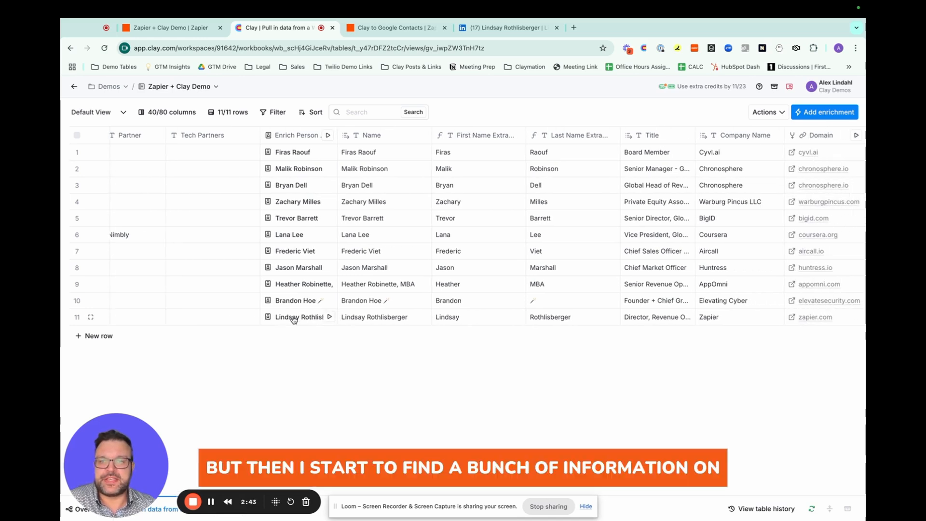
pyautogui.click(298, 316)
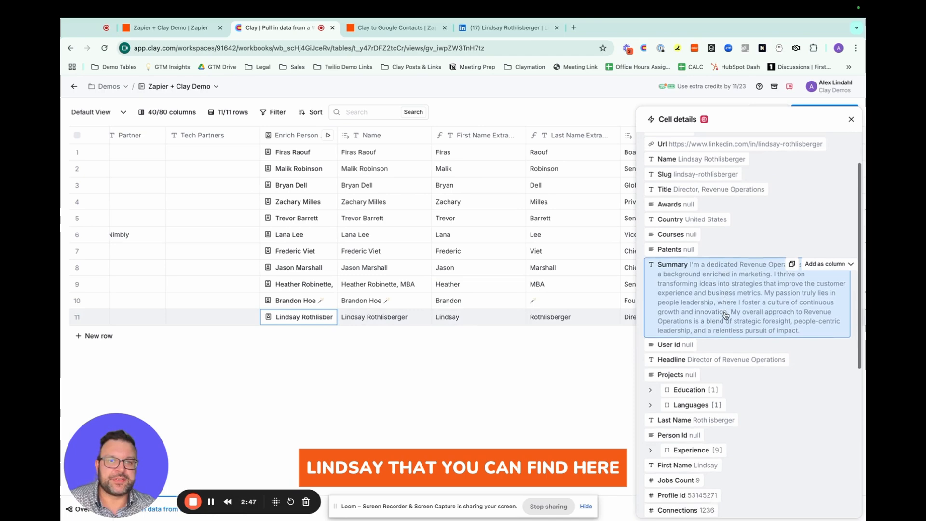
pyautogui.scroll(-3)
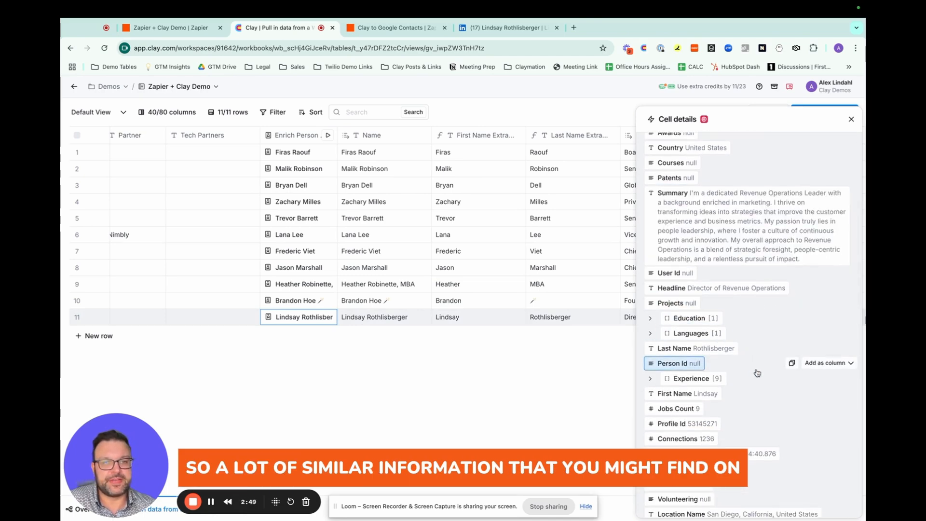
pyautogui.scroll(-3)
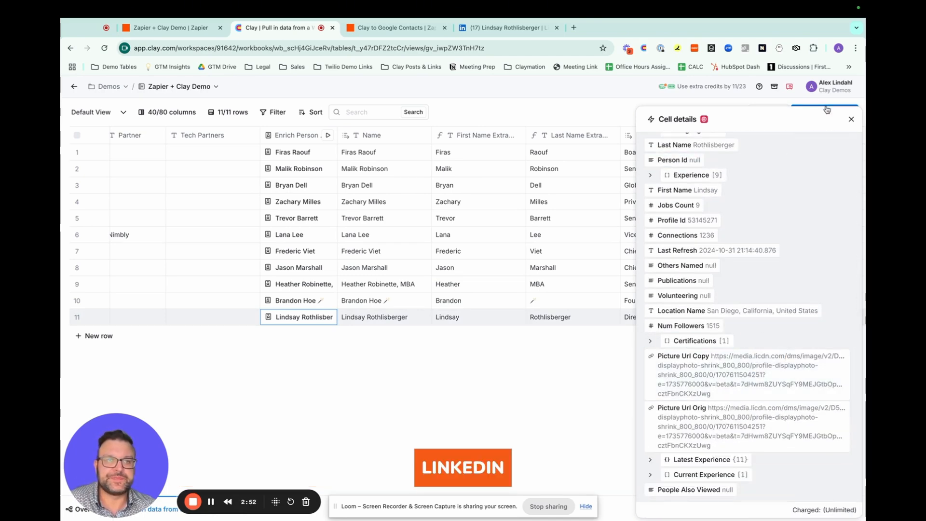
pyautogui.click(851, 118)
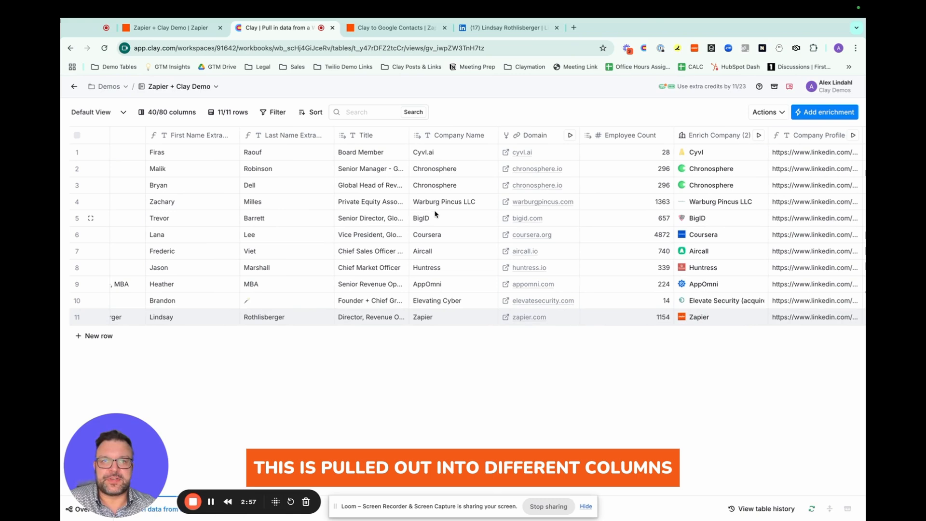
pyautogui.hscroll(3)
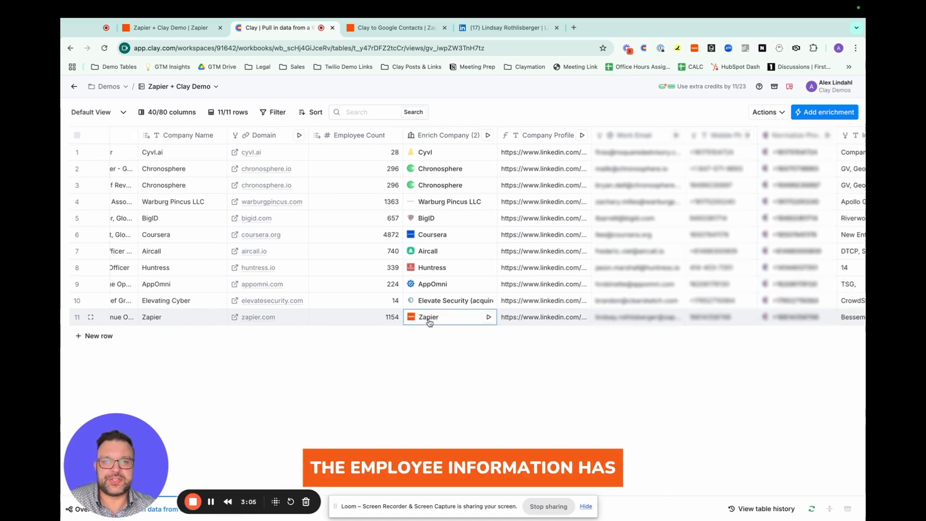
pyautogui.click(428, 317)
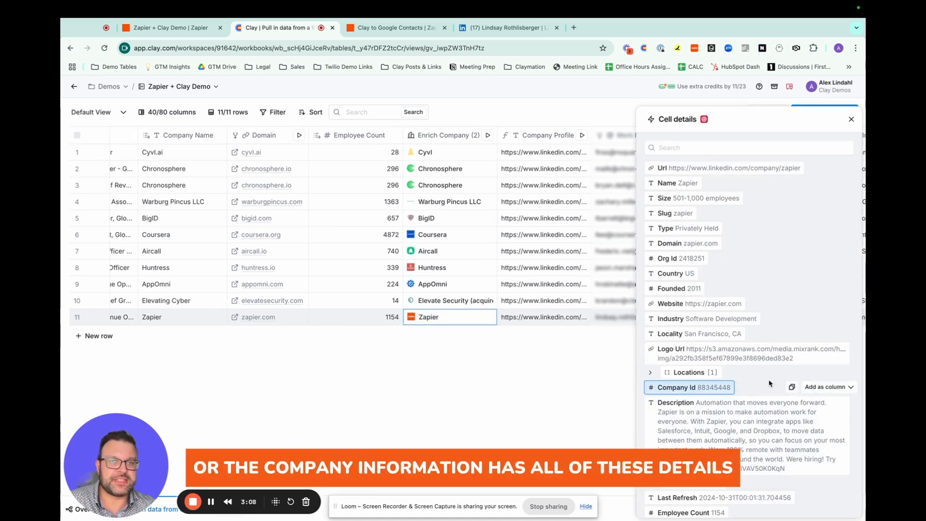
pyautogui.scroll(-3)
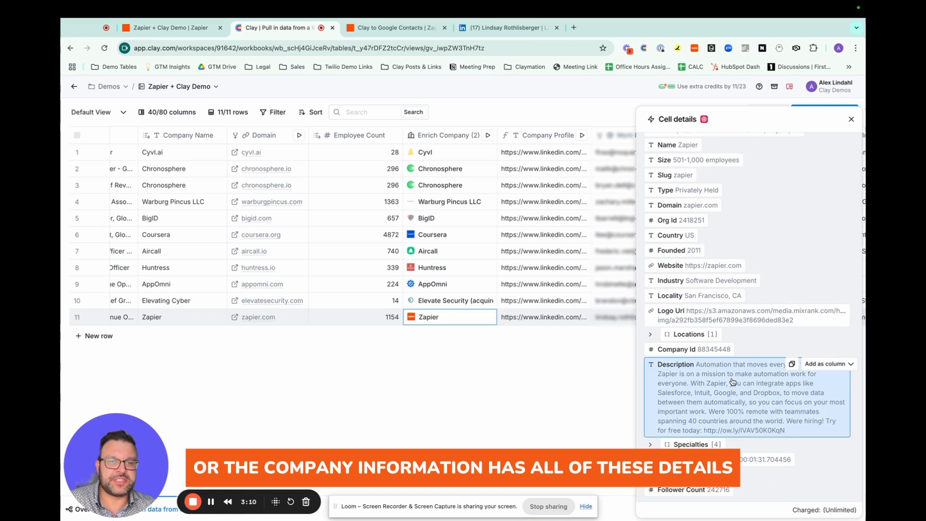
pyautogui.click(850, 118)
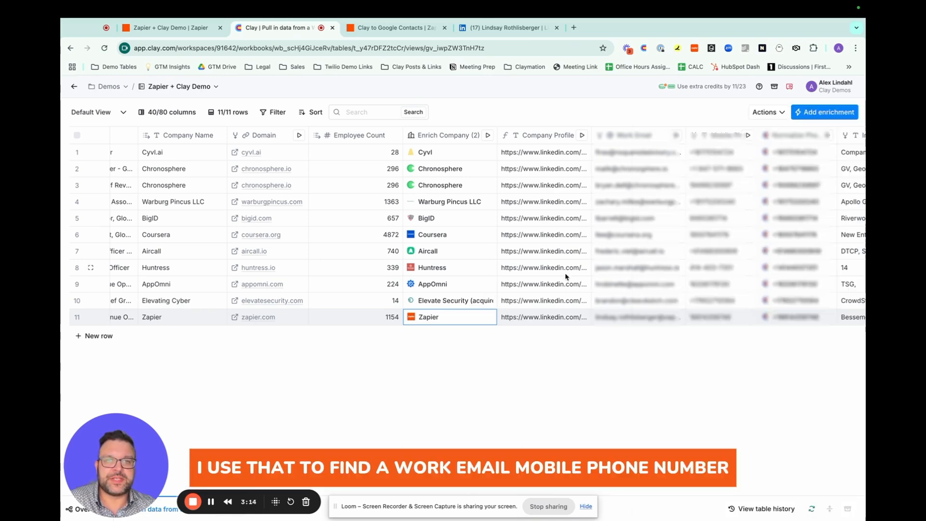
pyautogui.hscroll(3)
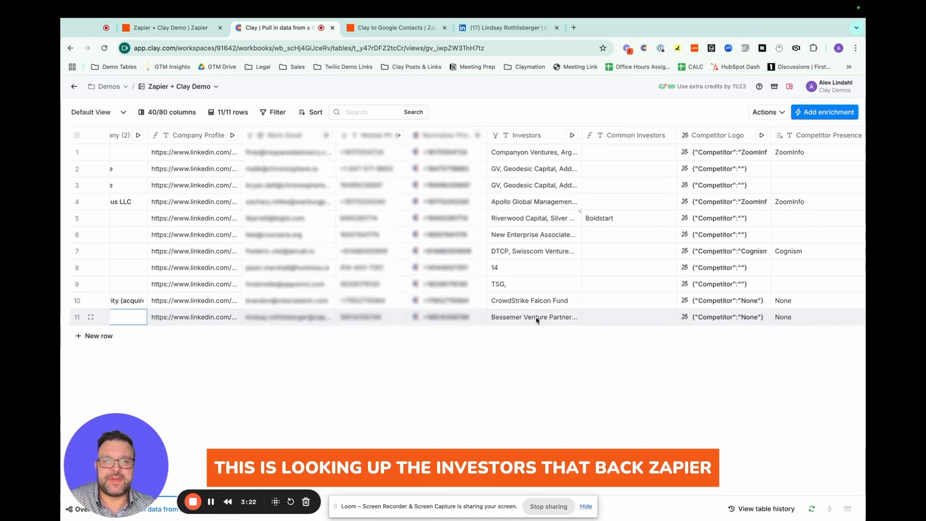
pyautogui.moveTo(502, 307)
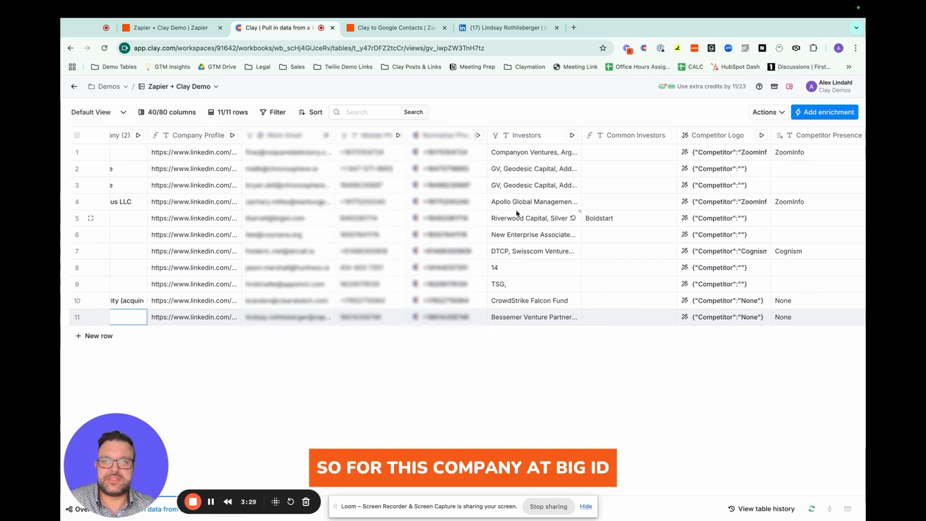
pyautogui.moveTo(641, 221)
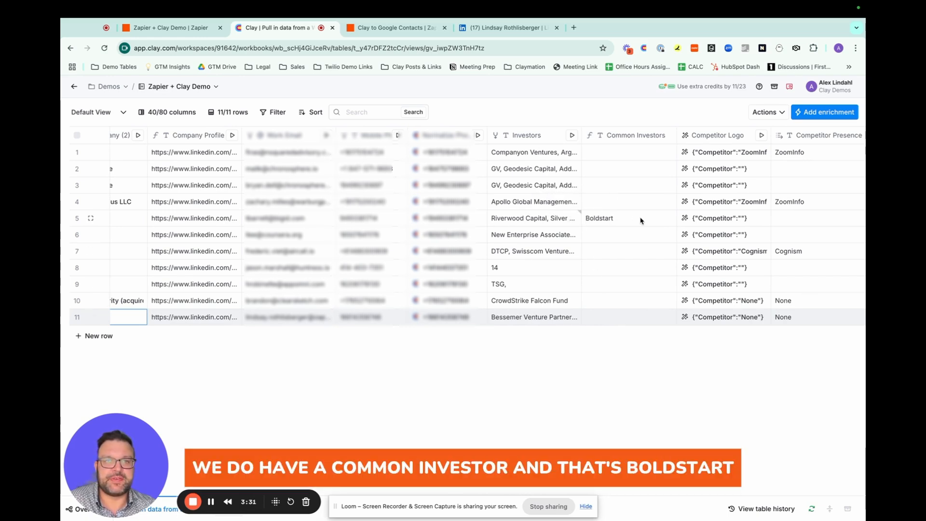
pyautogui.moveTo(620, 311)
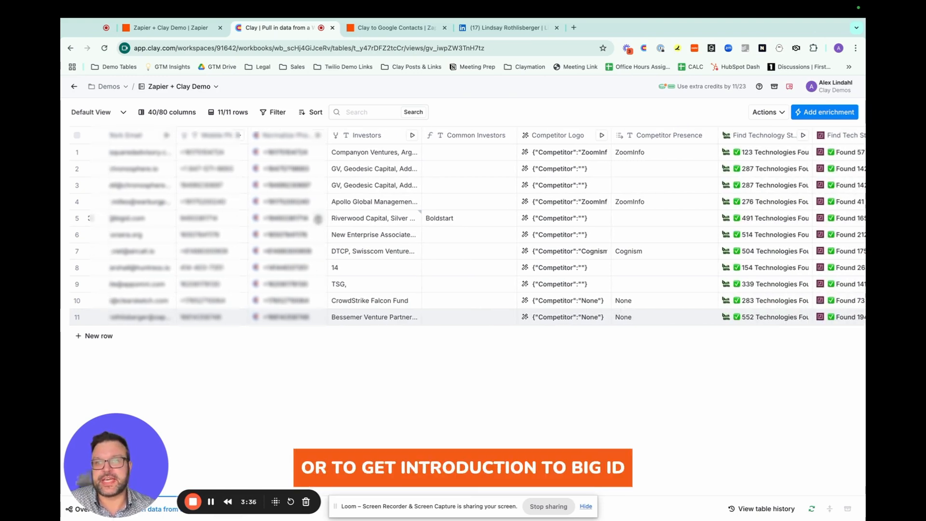
pyautogui.hscroll(3)
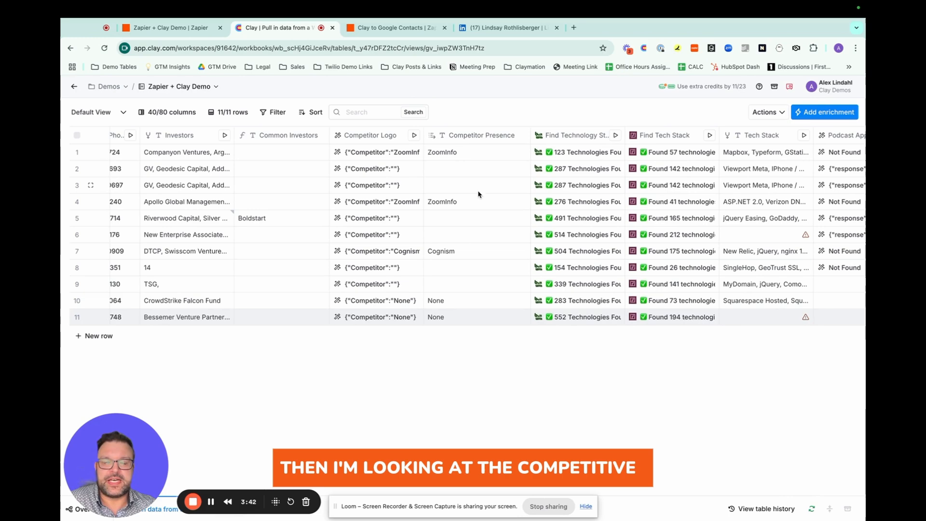
pyautogui.moveTo(476, 315)
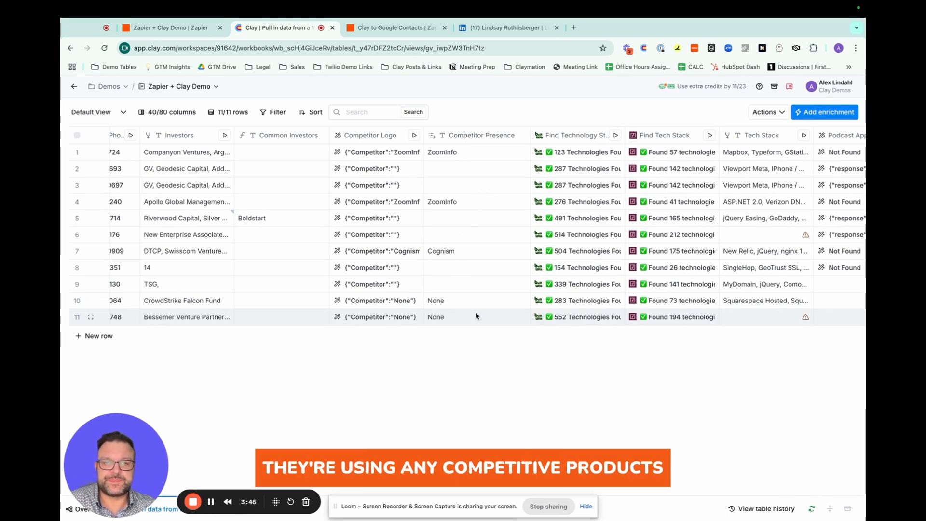
pyautogui.hscroll(3)
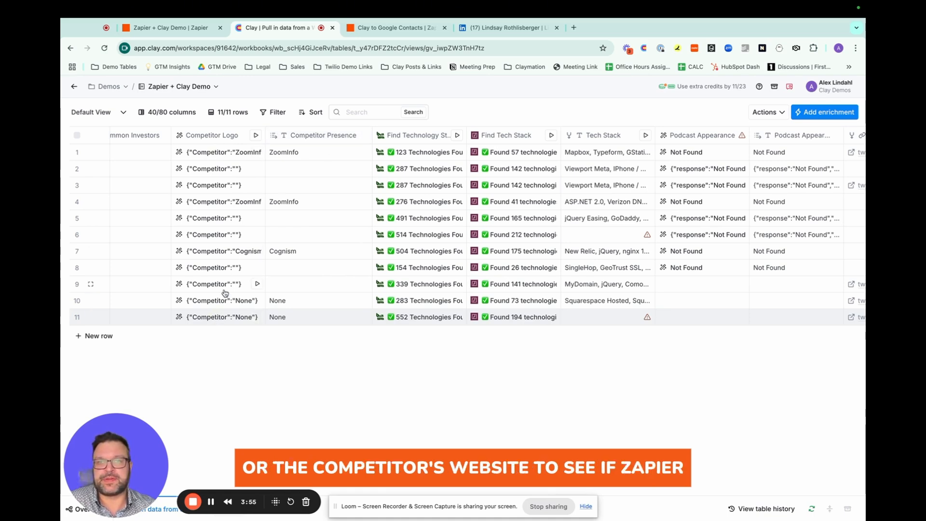
pyautogui.hscroll(3)
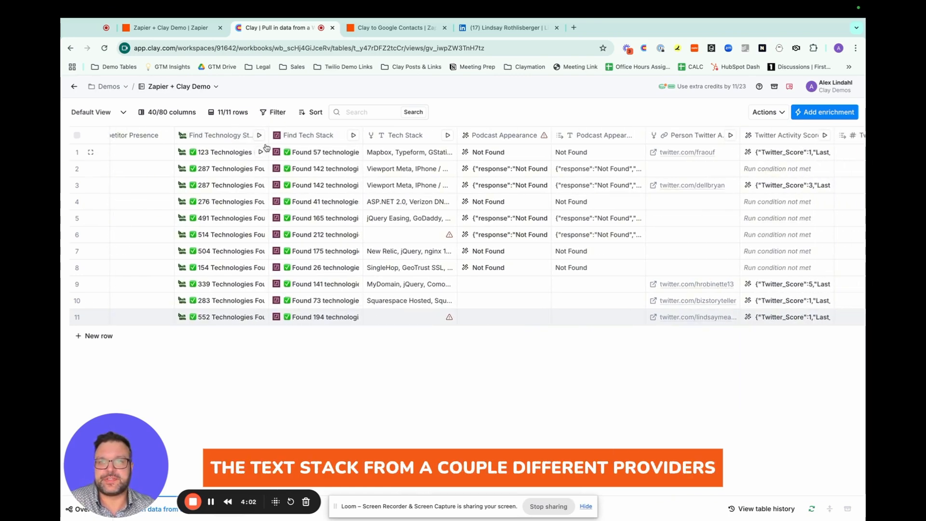
pyautogui.hscroll(3)
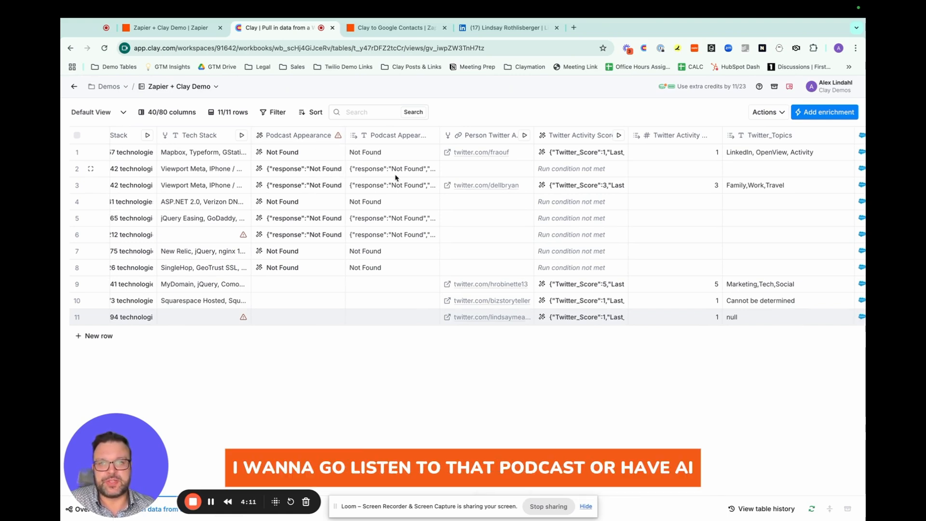
pyautogui.hscroll(3)
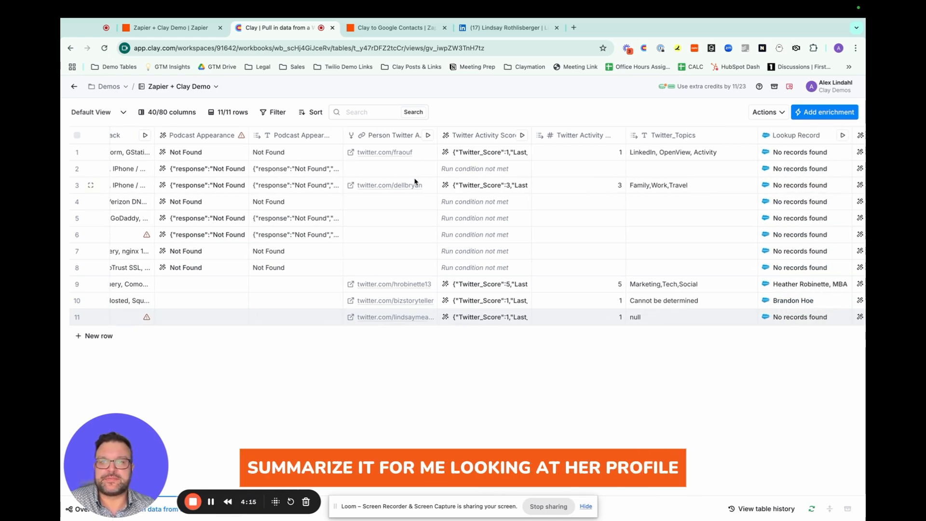
pyautogui.hscroll(3)
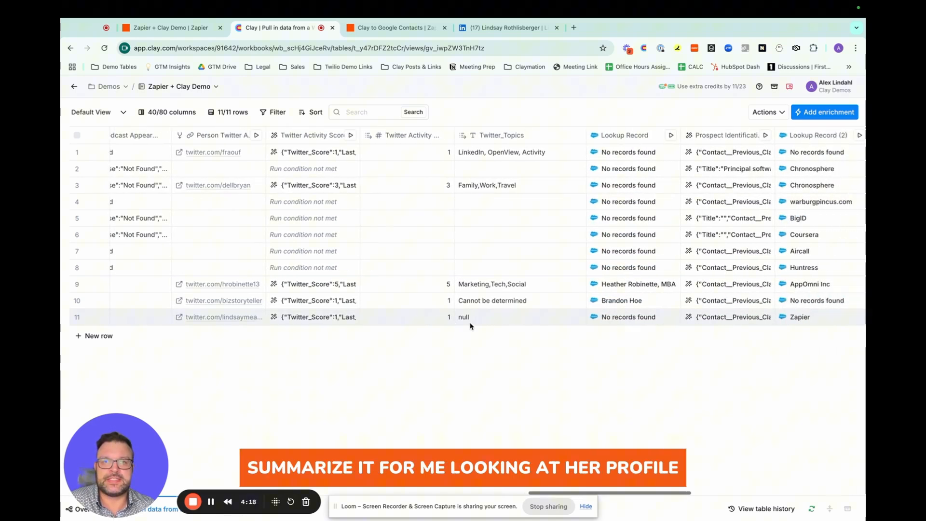
pyautogui.hscroll(3)
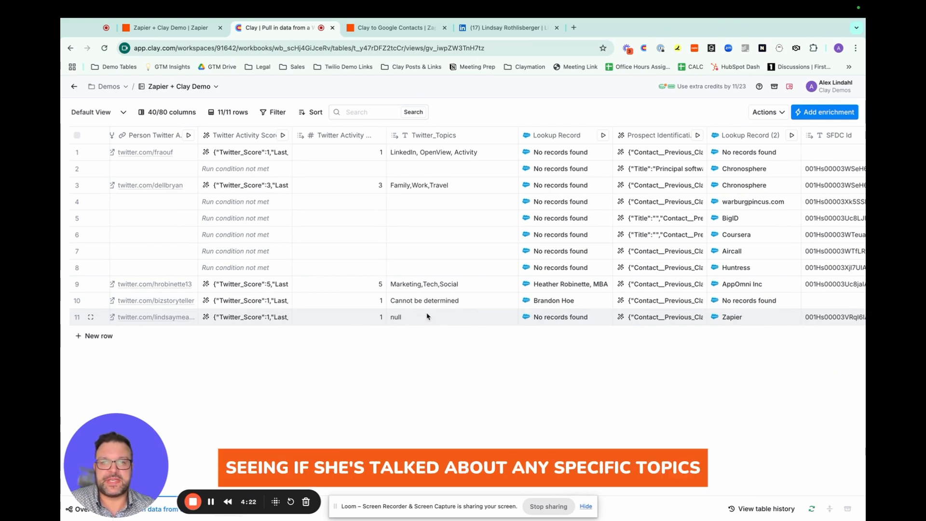
pyautogui.hscroll(3)
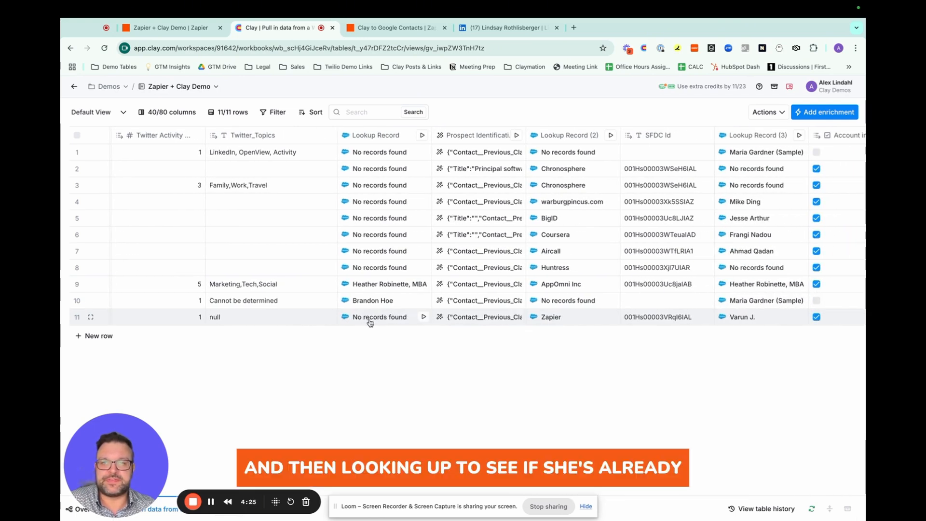
pyautogui.moveTo(459, 323)
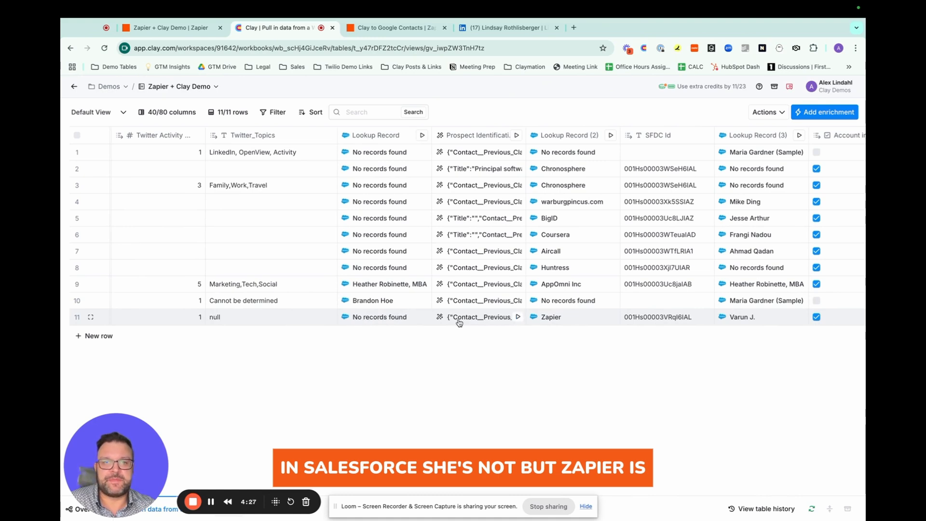
pyautogui.hscroll(3)
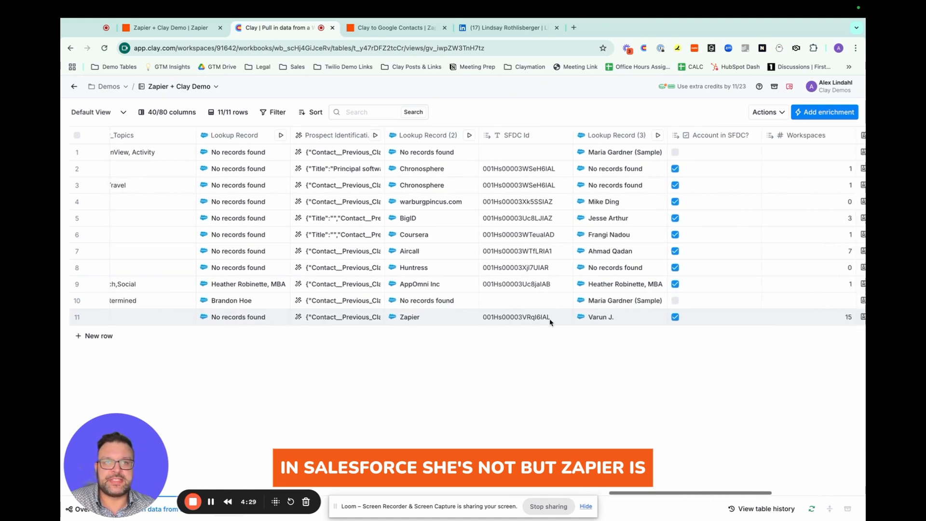
pyautogui.hscroll(3)
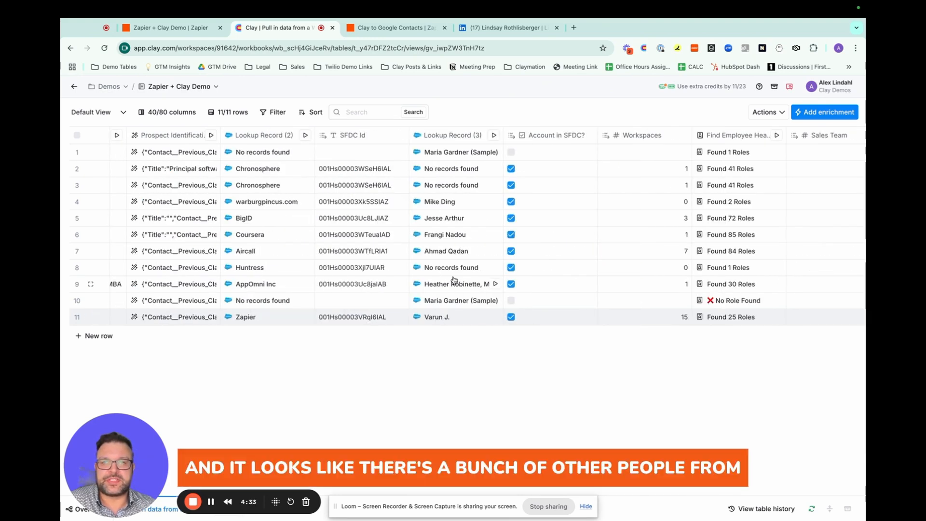
pyautogui.moveTo(428, 322)
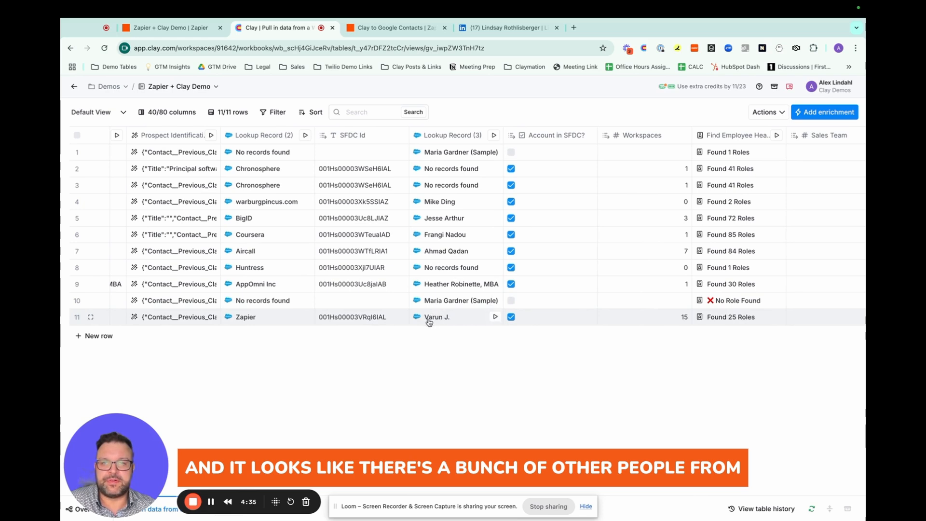
pyautogui.click(437, 317)
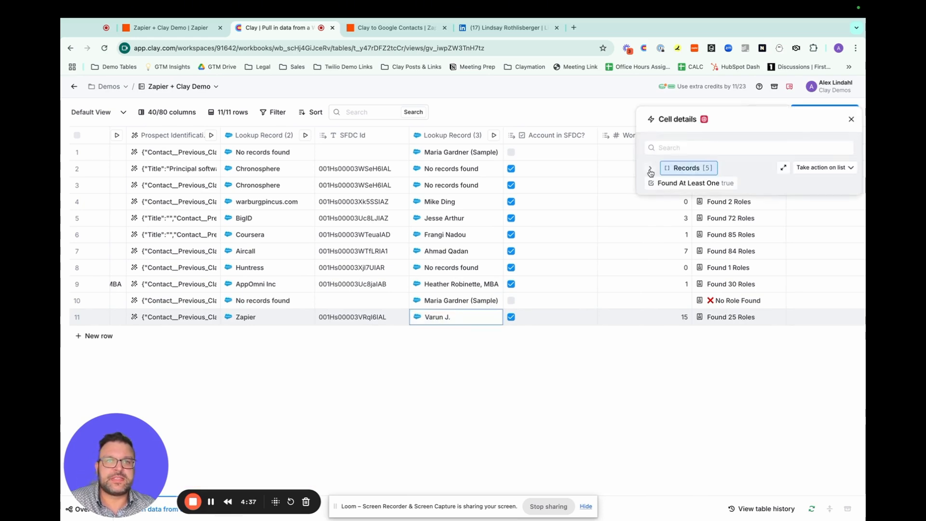
pyautogui.click(657, 168)
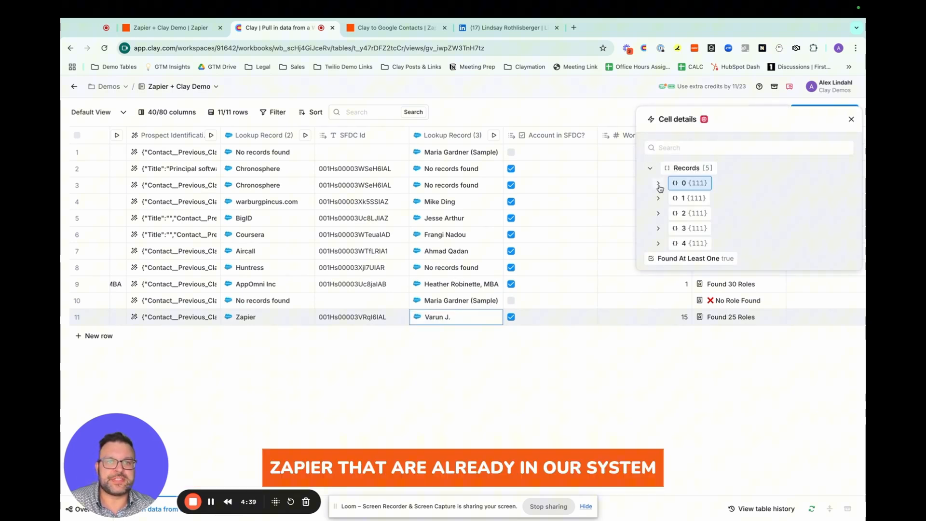
pyautogui.click(658, 182)
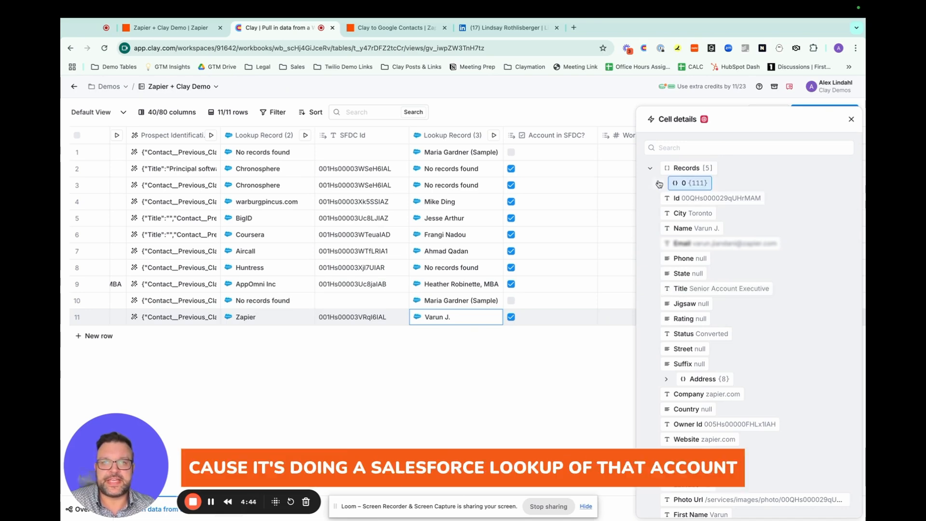
pyautogui.scroll(-3)
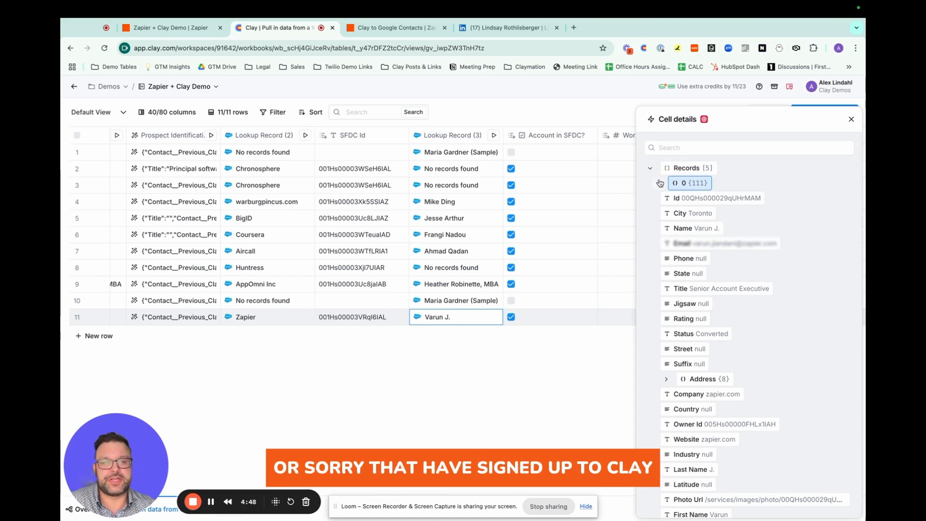
pyautogui.click(660, 184)
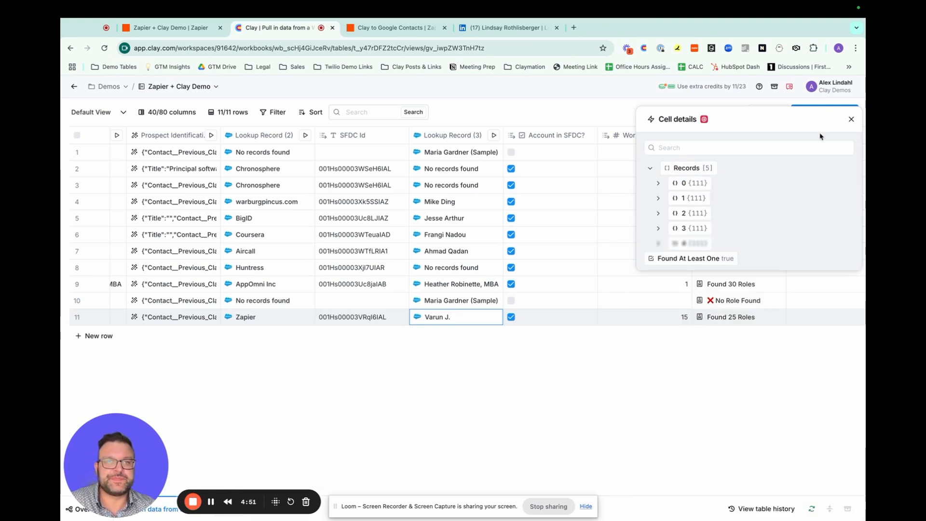
pyautogui.click(850, 119)
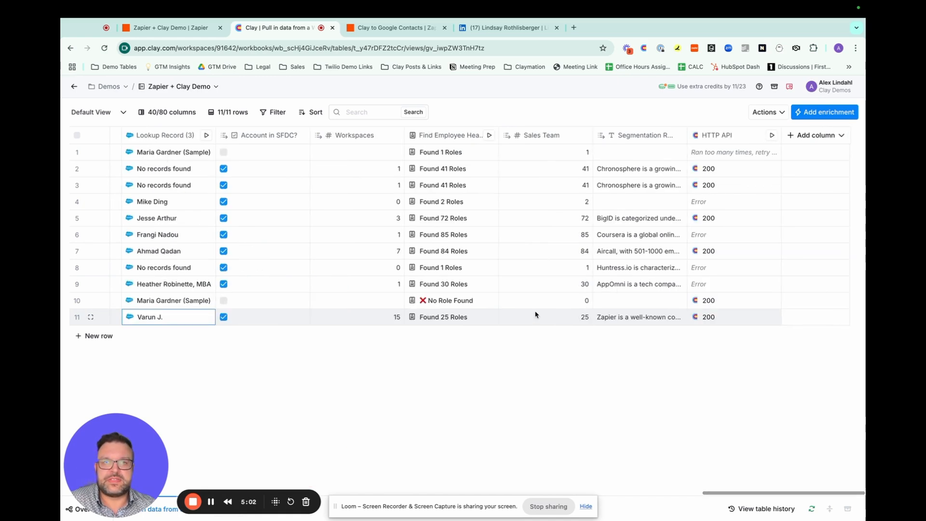
pyautogui.moveTo(540, 312)
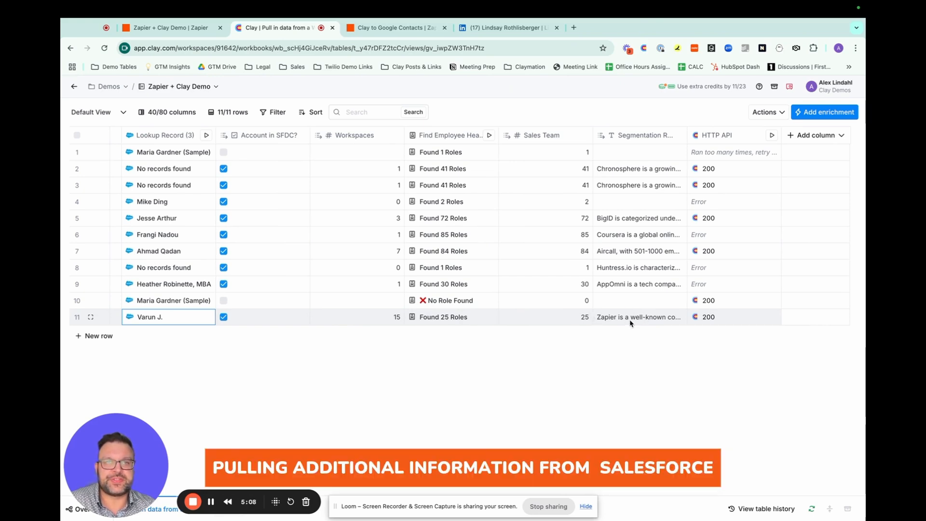
pyautogui.moveTo(641, 313)
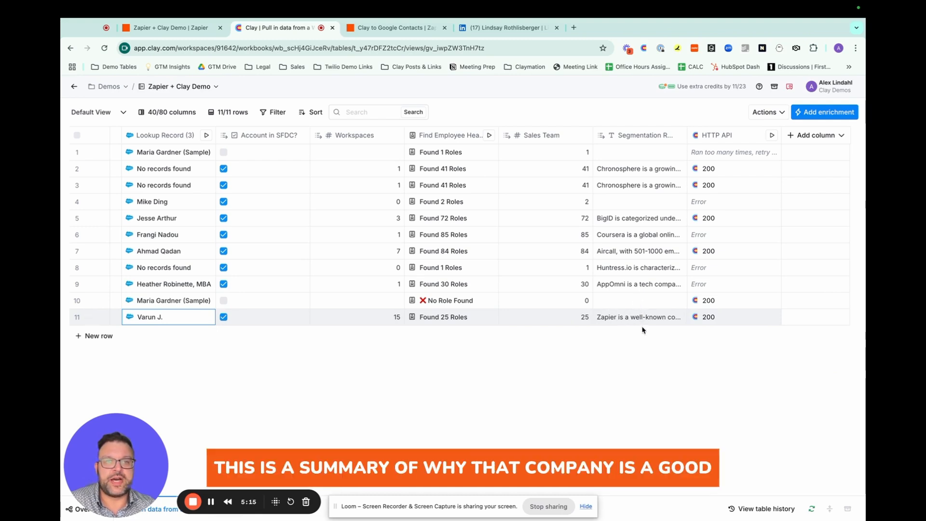
pyautogui.moveTo(626, 220)
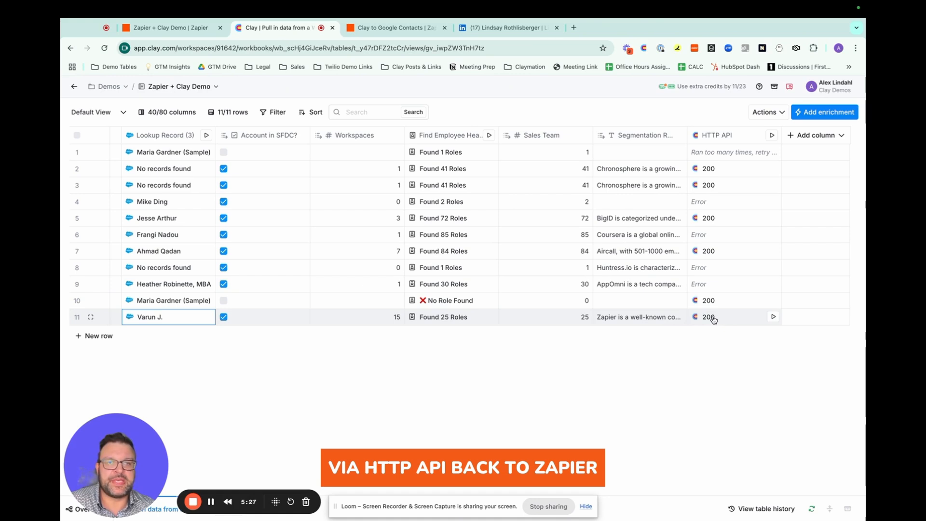
pyautogui.click(396, 27)
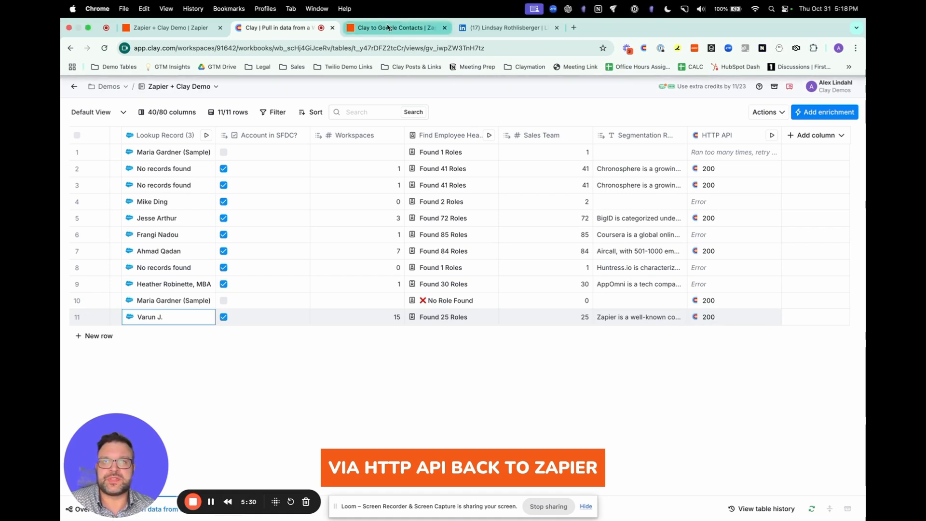
pyautogui.click(394, 27)
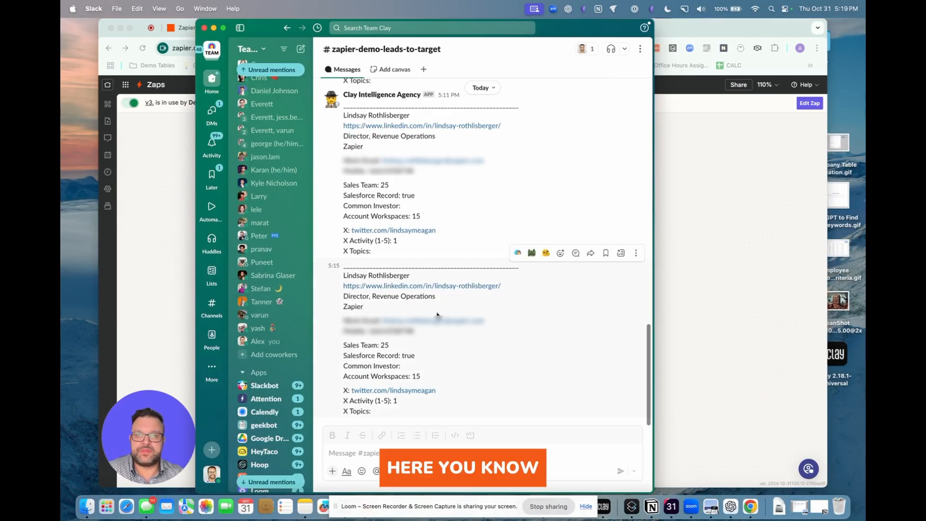
pyautogui.moveTo(457, 242)
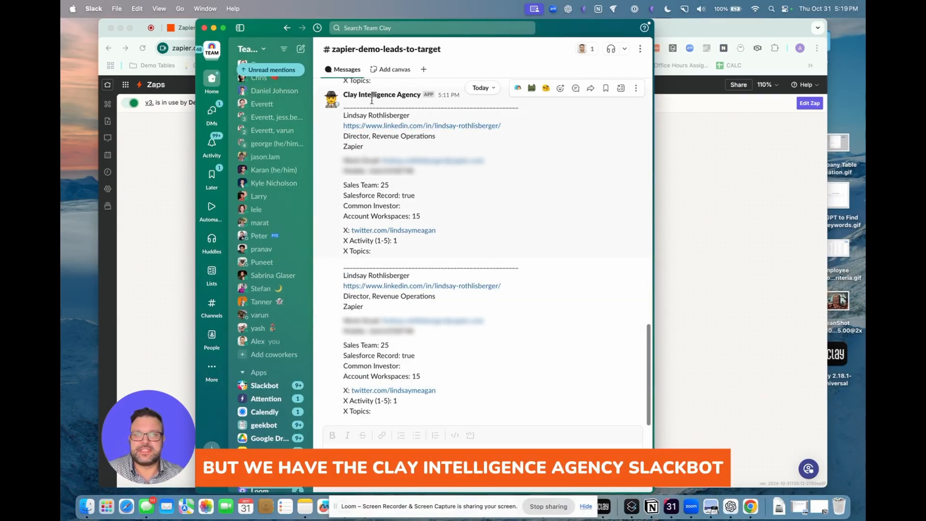
pyautogui.moveTo(556, 136)
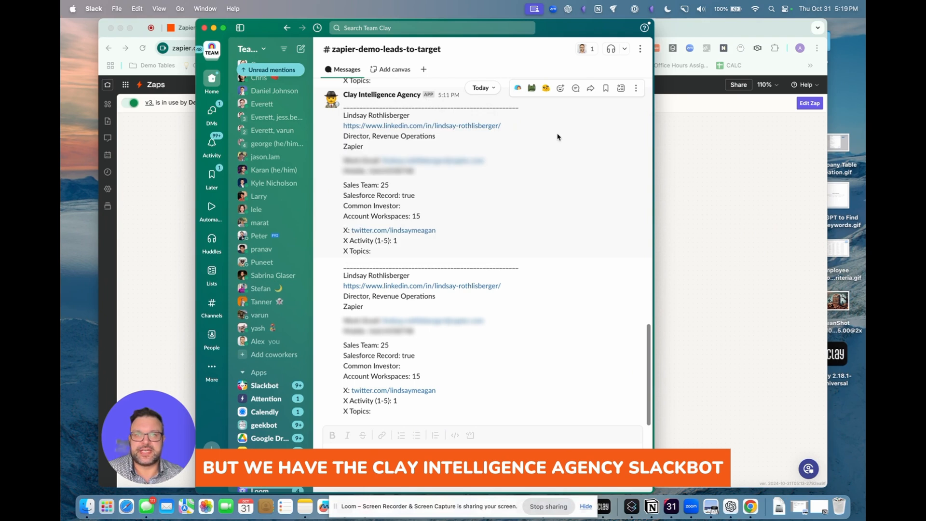